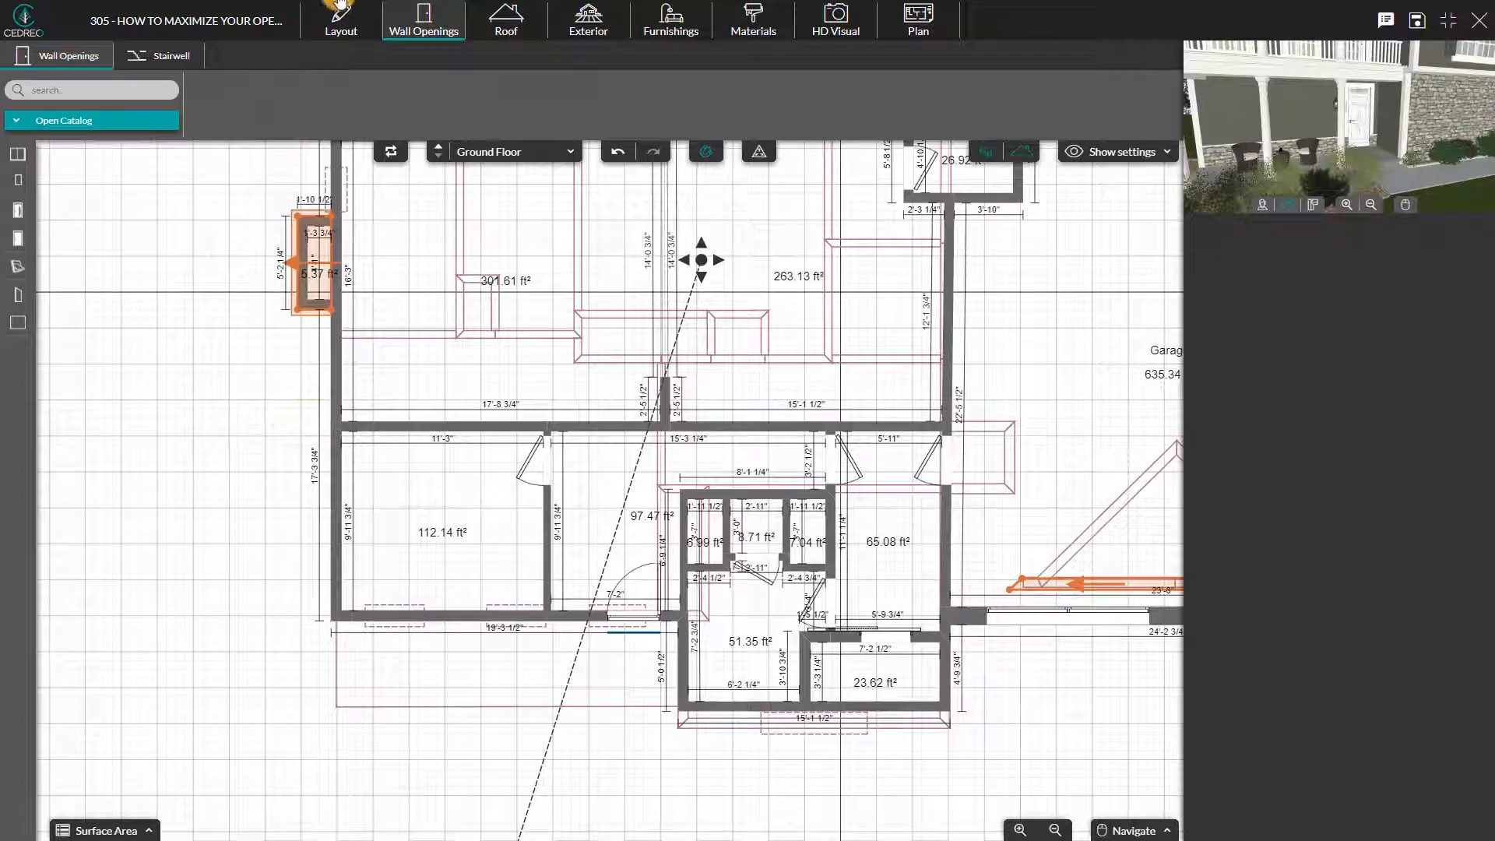
- Search the openings catalog for 30 3/4" and pick the 30 3/4" x 62 window
left_click(90, 89)
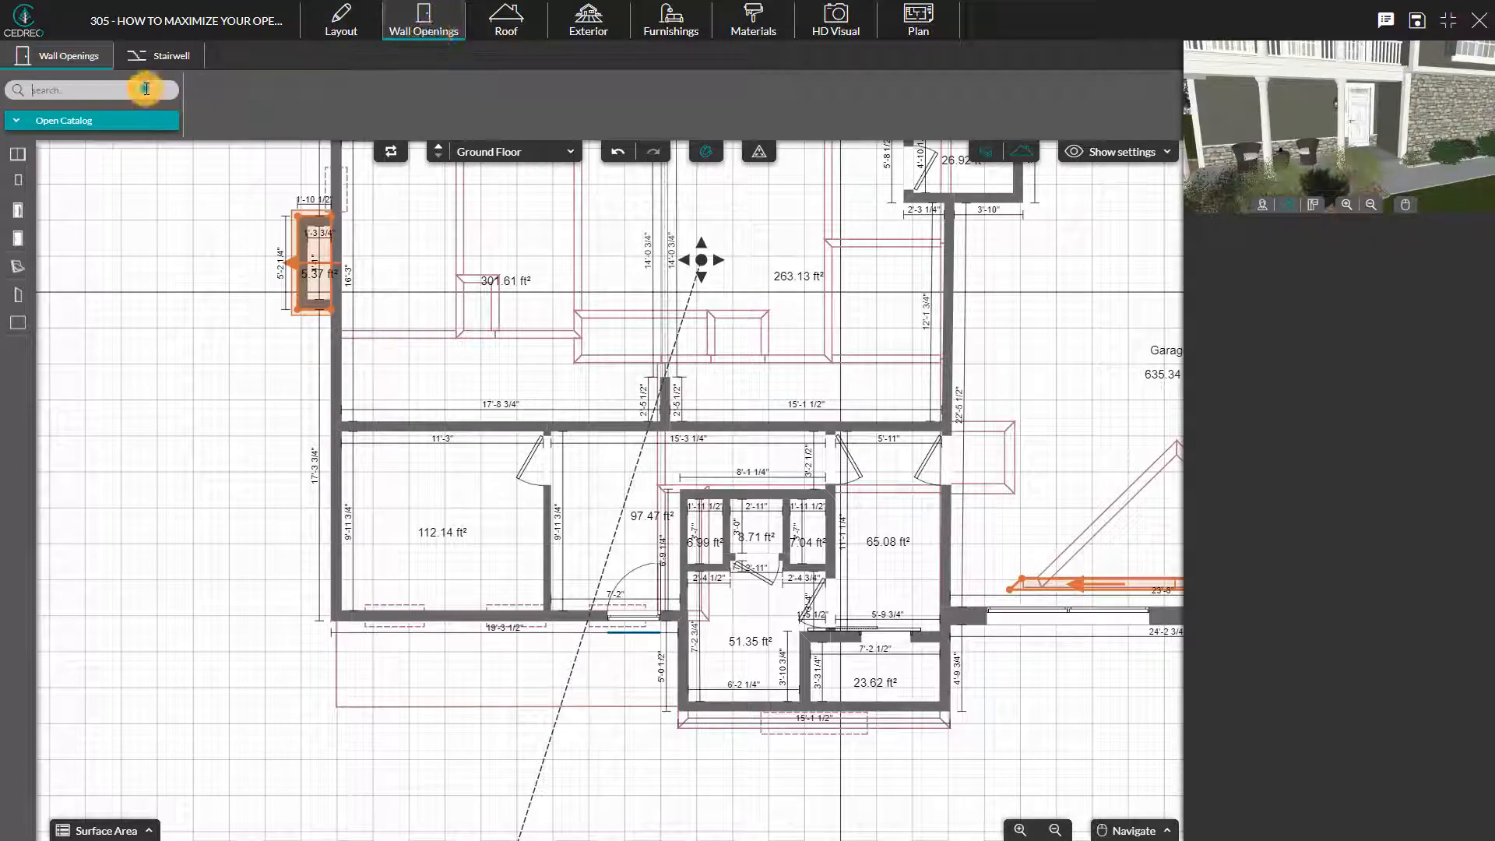
type("30 3/4\"")
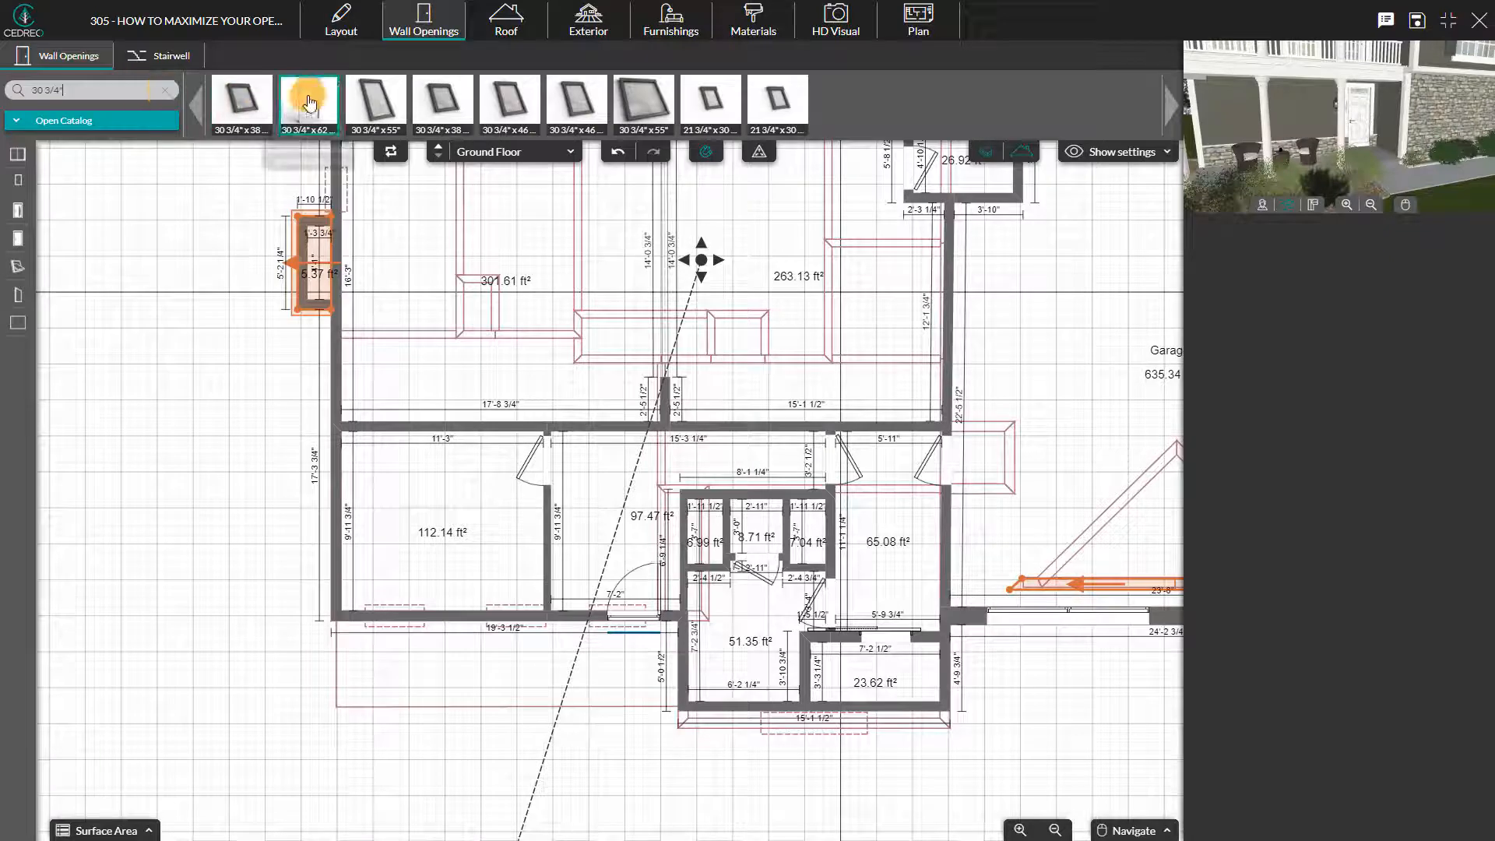
left_click(391, 630)
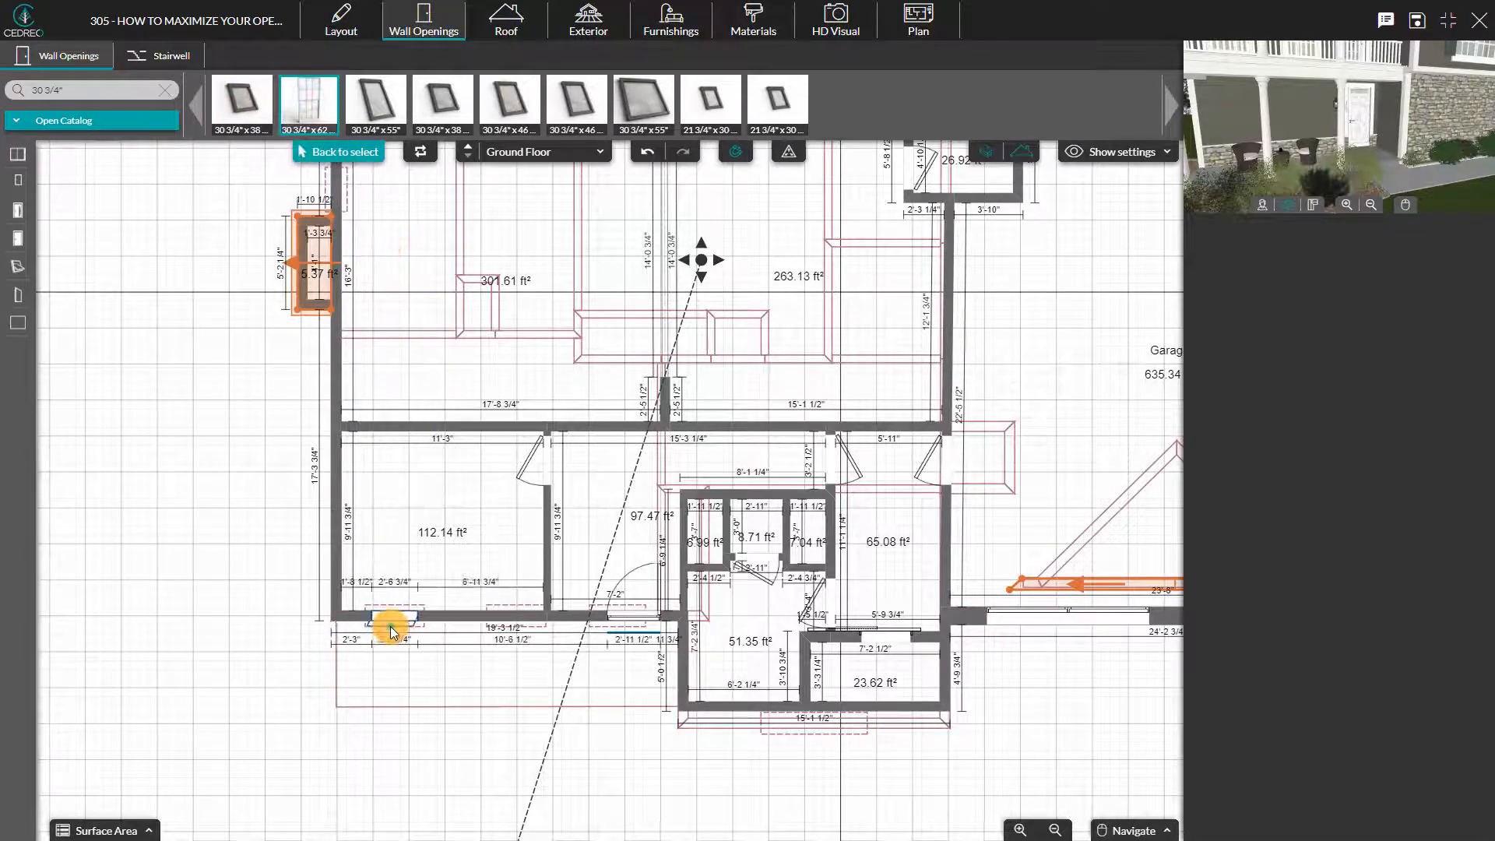
- Place the single hung window on the 112.14 ft² room's bottom wall with hinged shutters
left_click(390, 624)
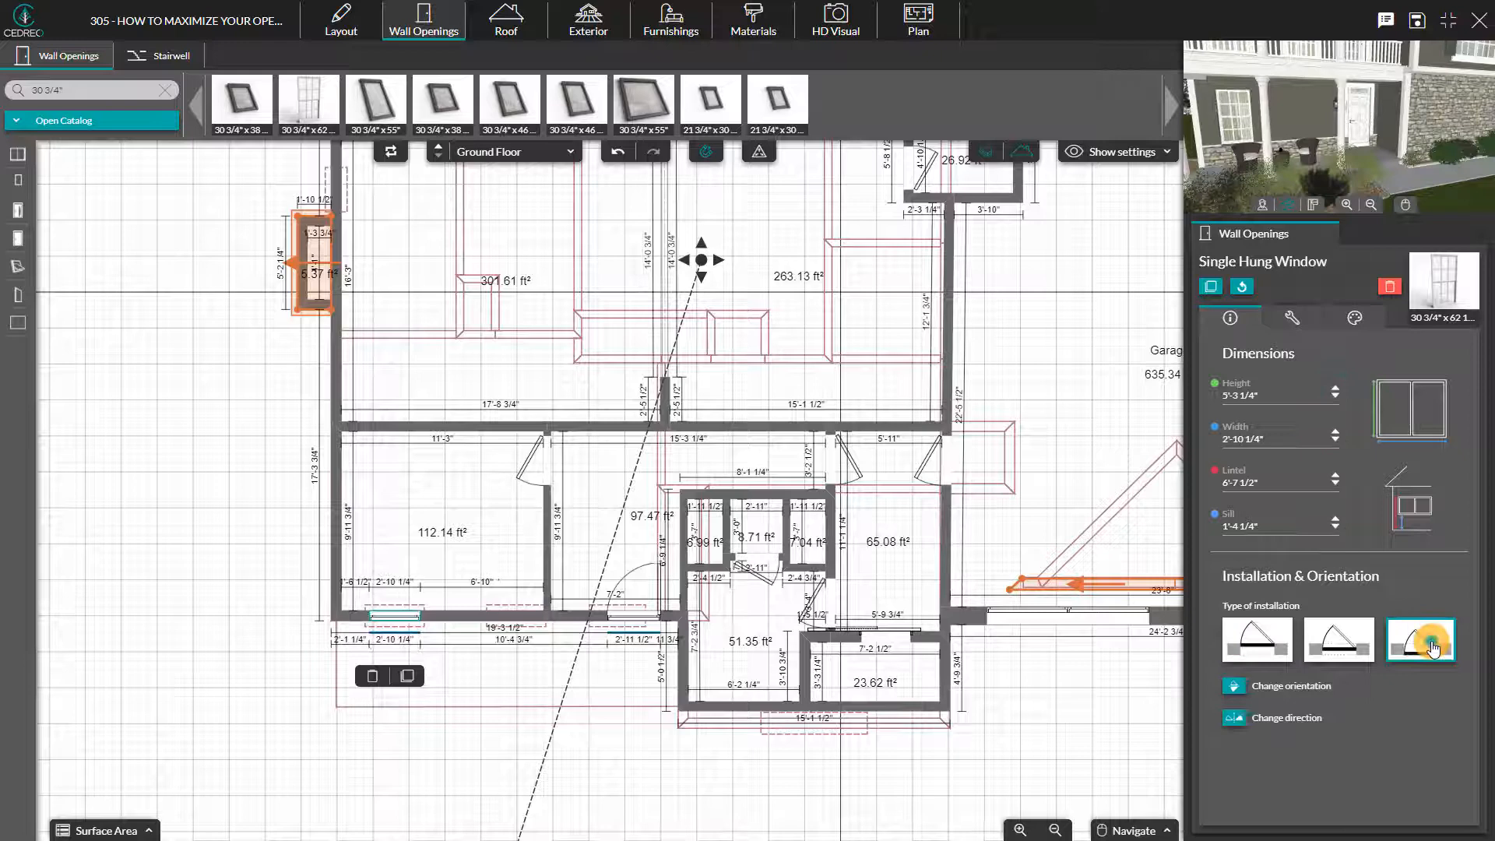
left_click(1292, 318)
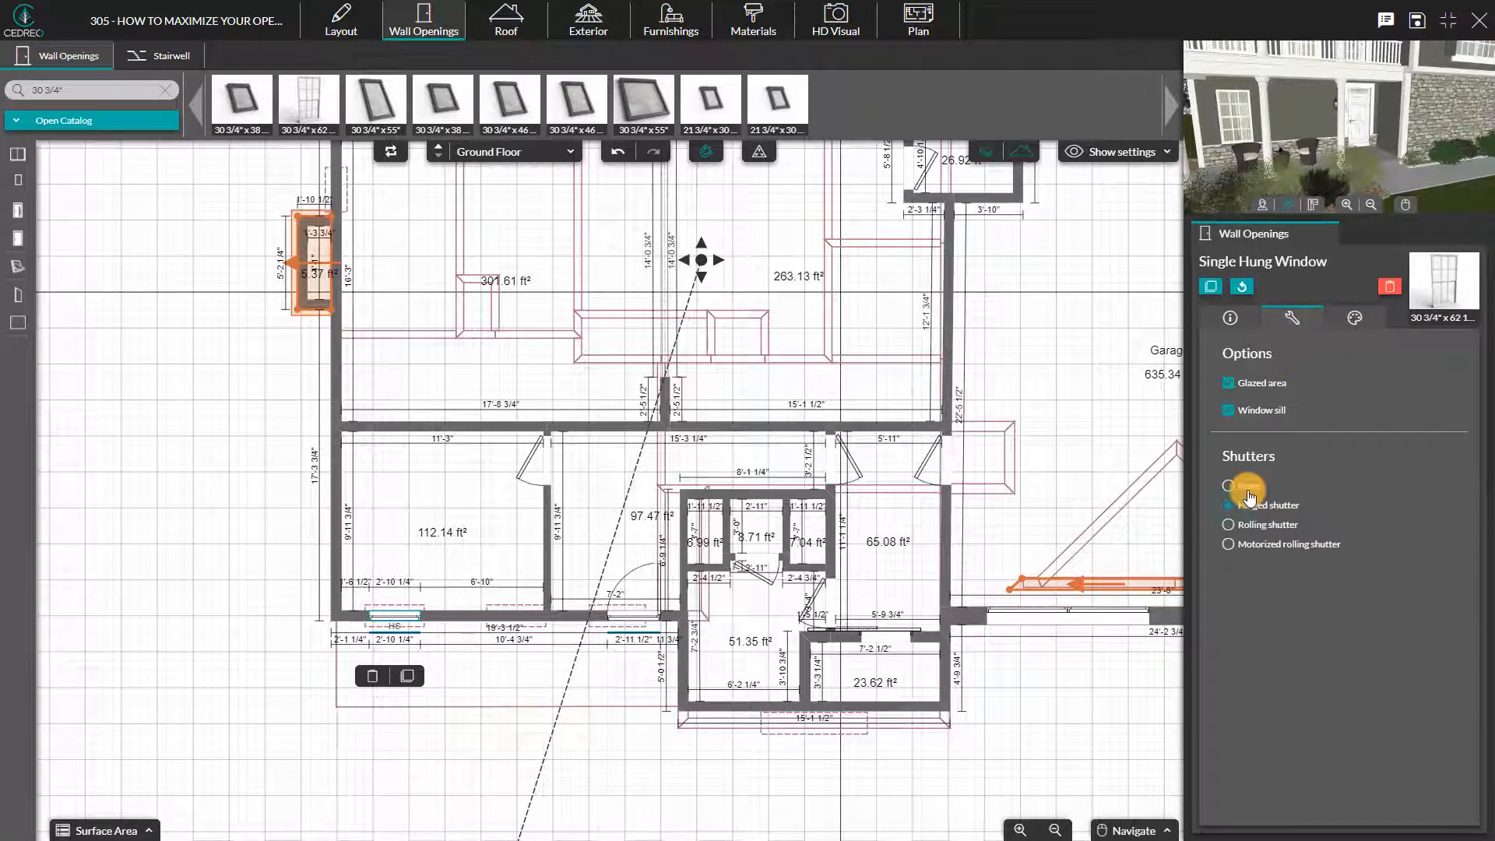
left_click(1229, 485)
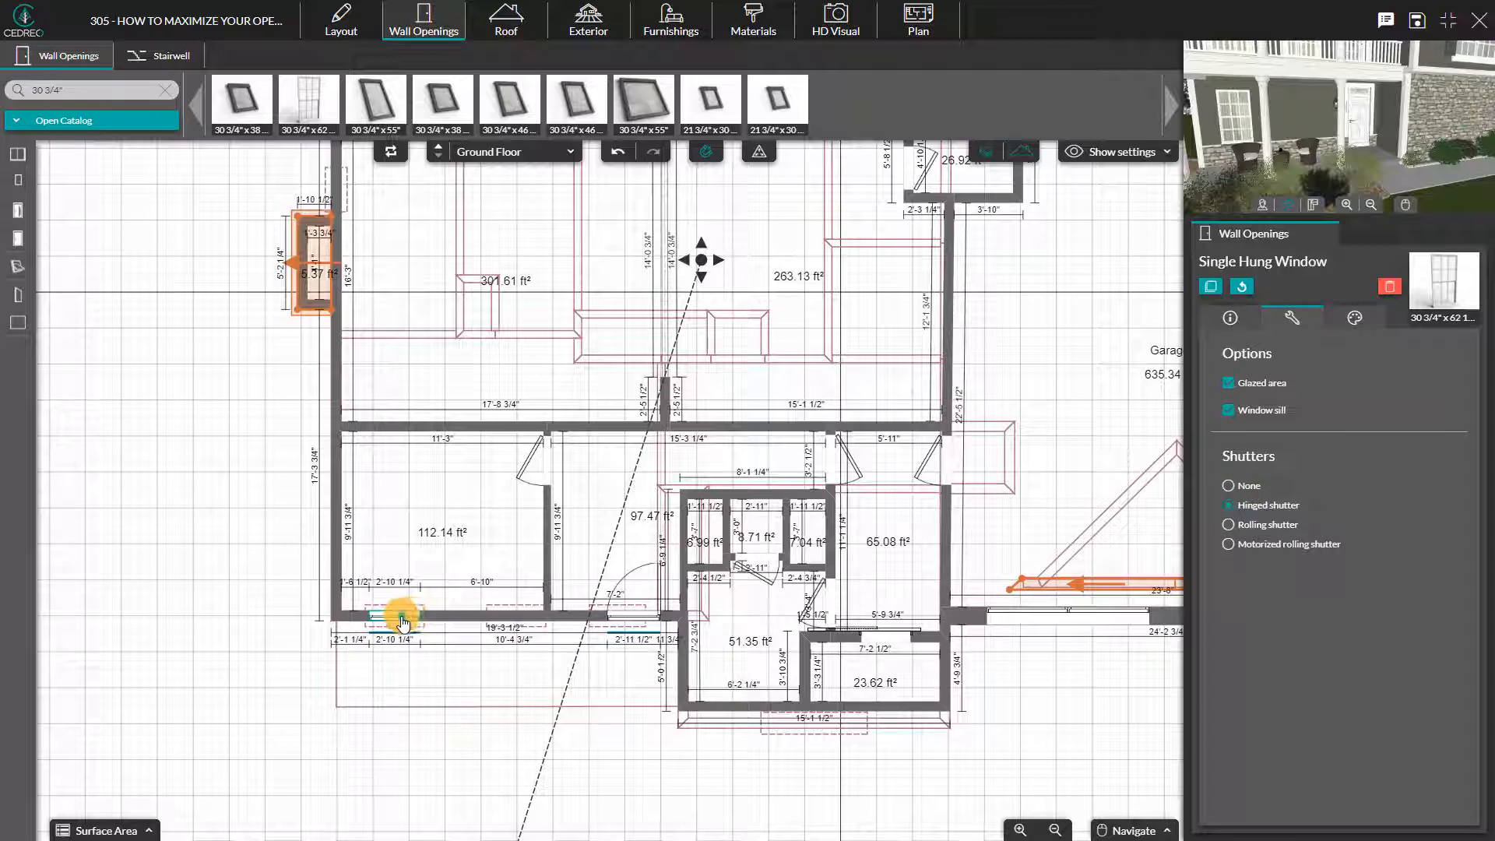
- Copy the shuttered window and drop the duplicate further right on the bottom wall
left_click(395, 620)
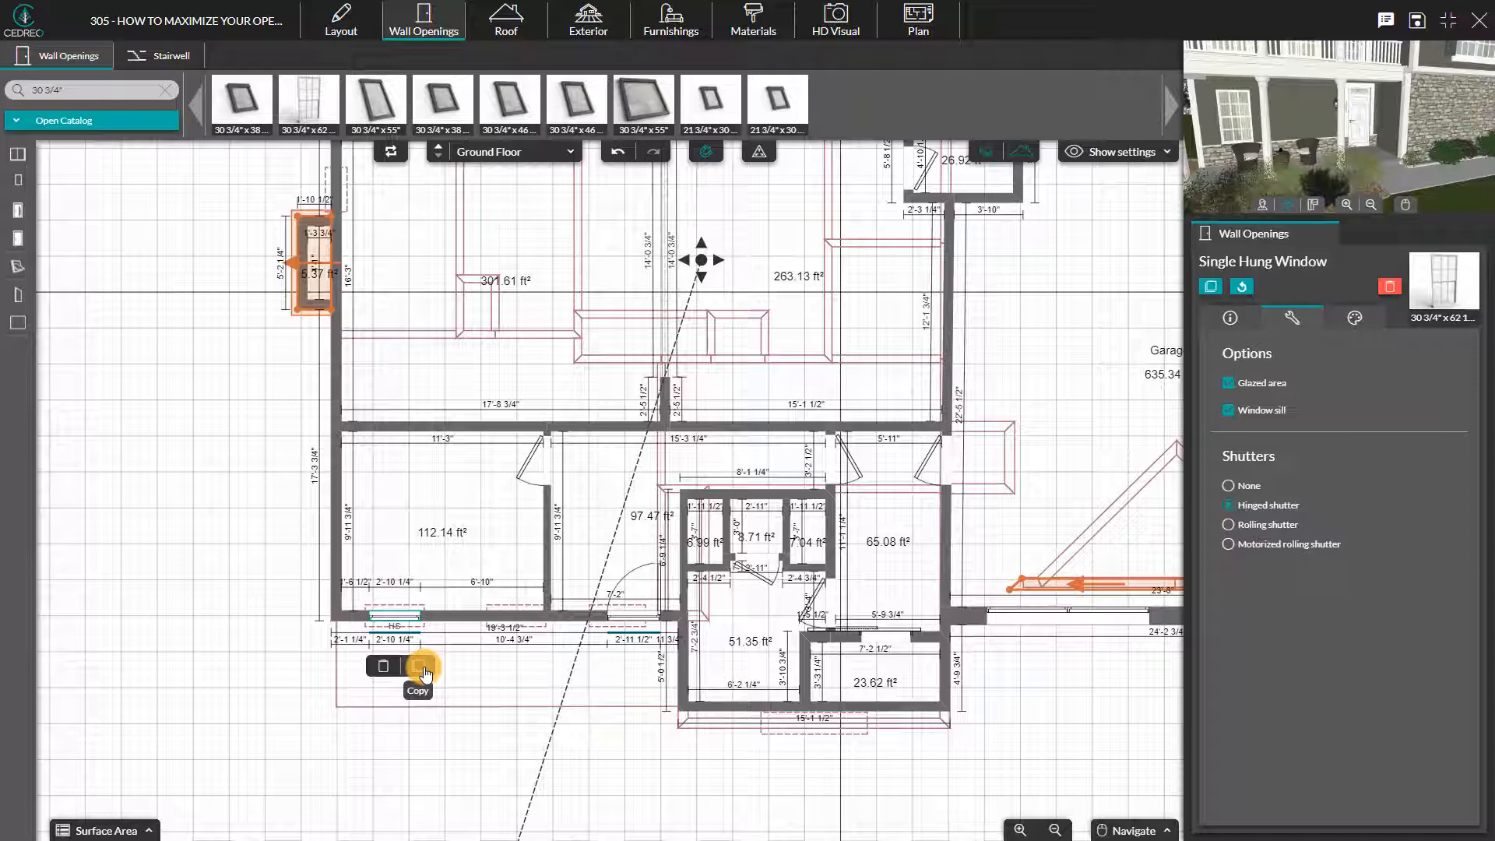
left_click(422, 666)
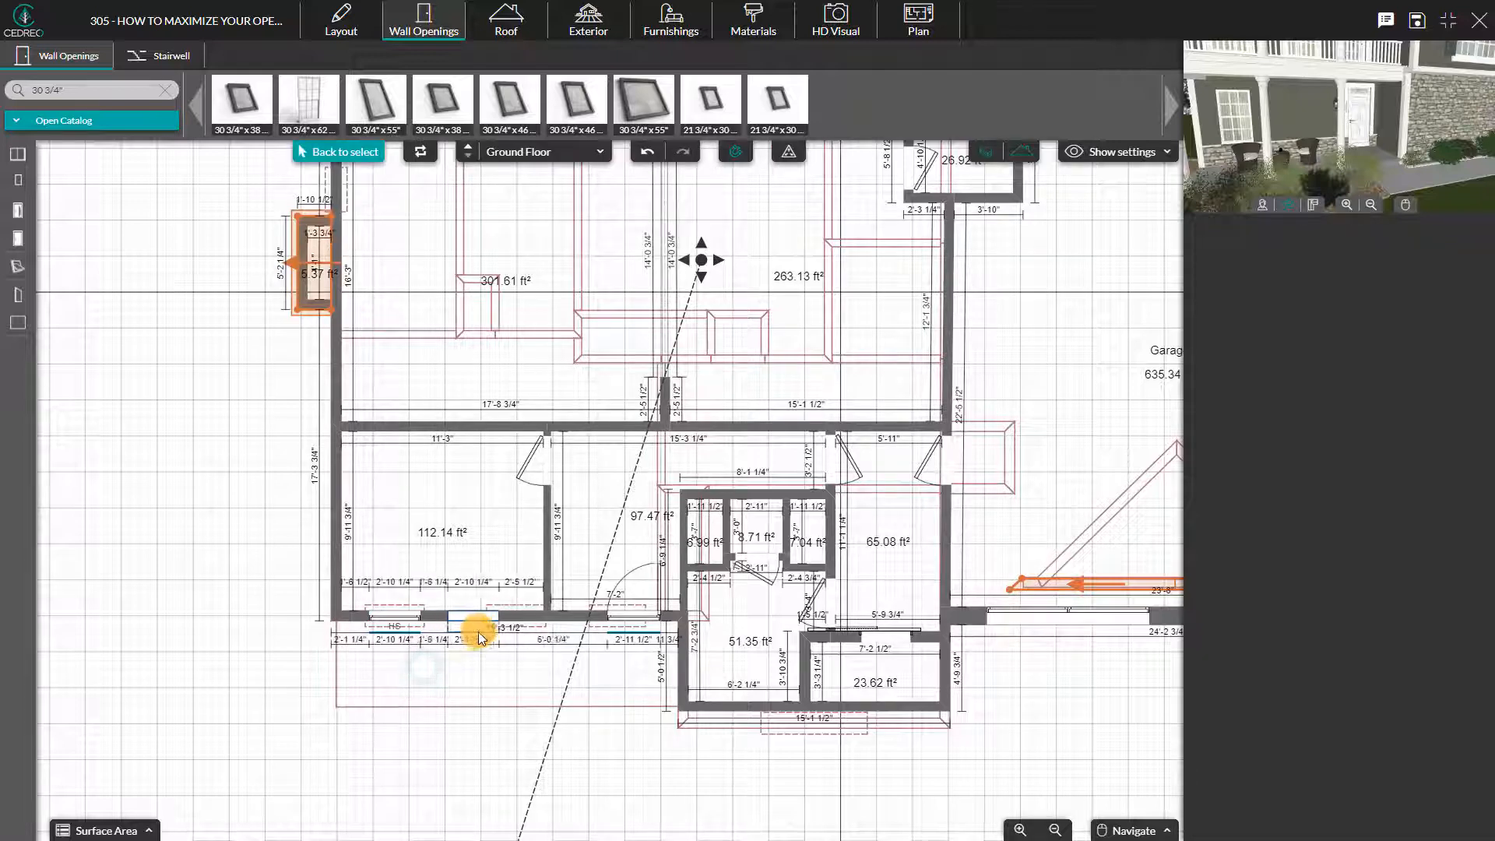
left_click(484, 629)
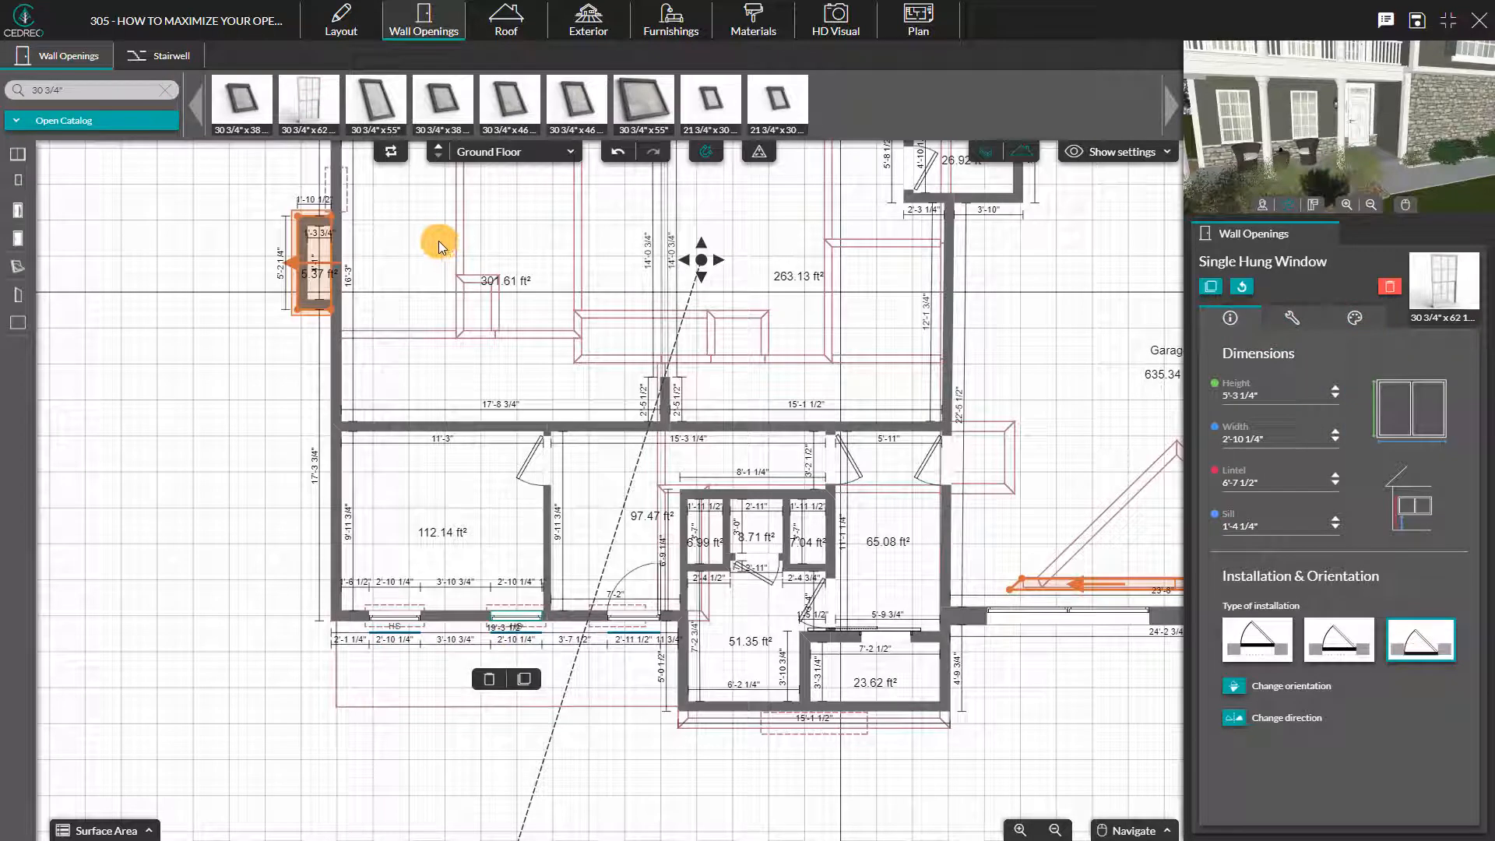
mouse_move(390, 153)
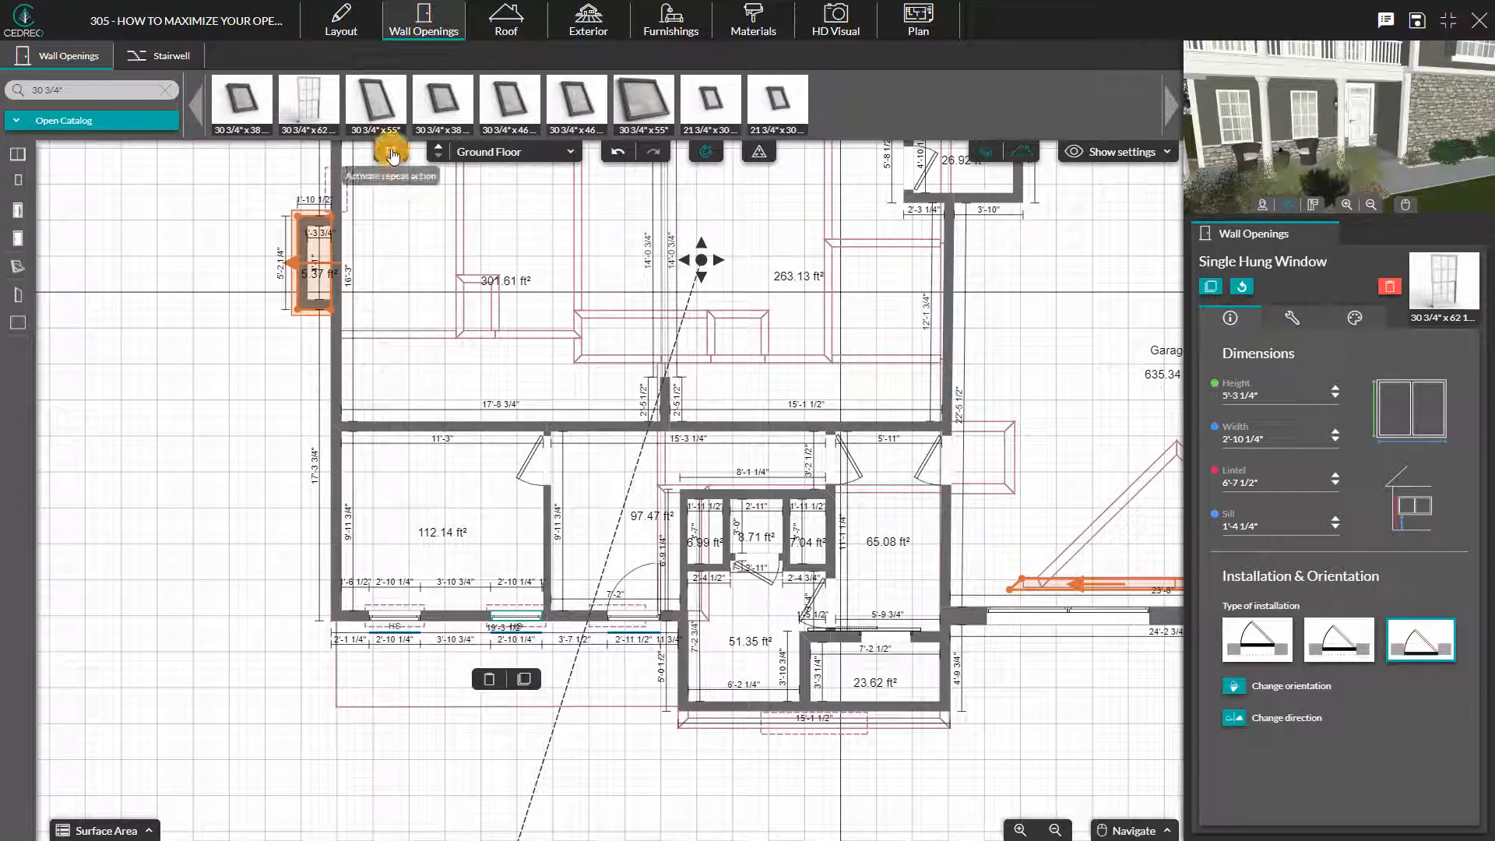
mouse_move(391, 156)
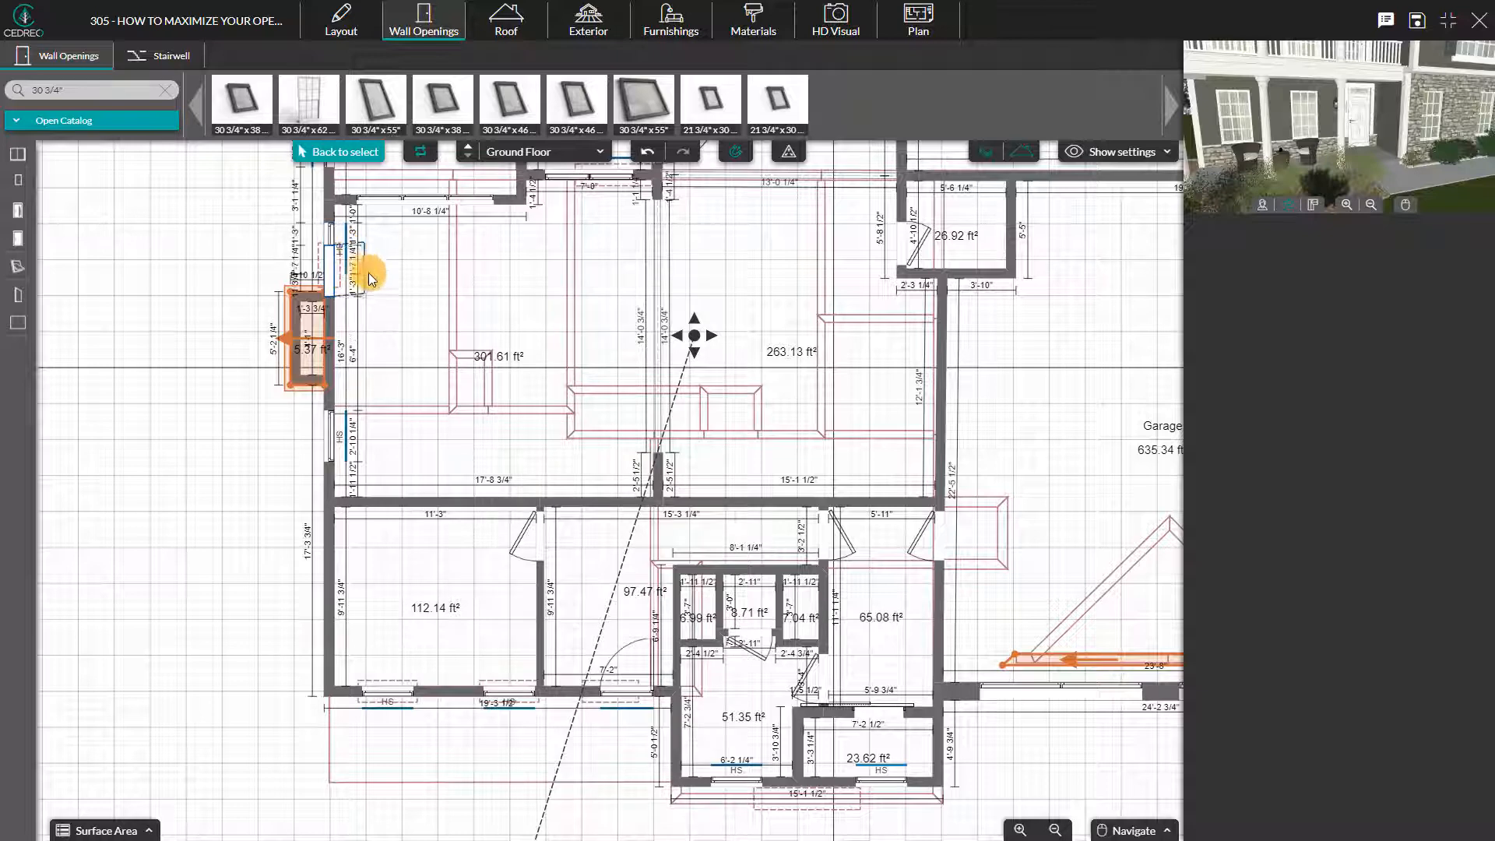
- Select the first window on the bottom wall
left_click(398, 689)
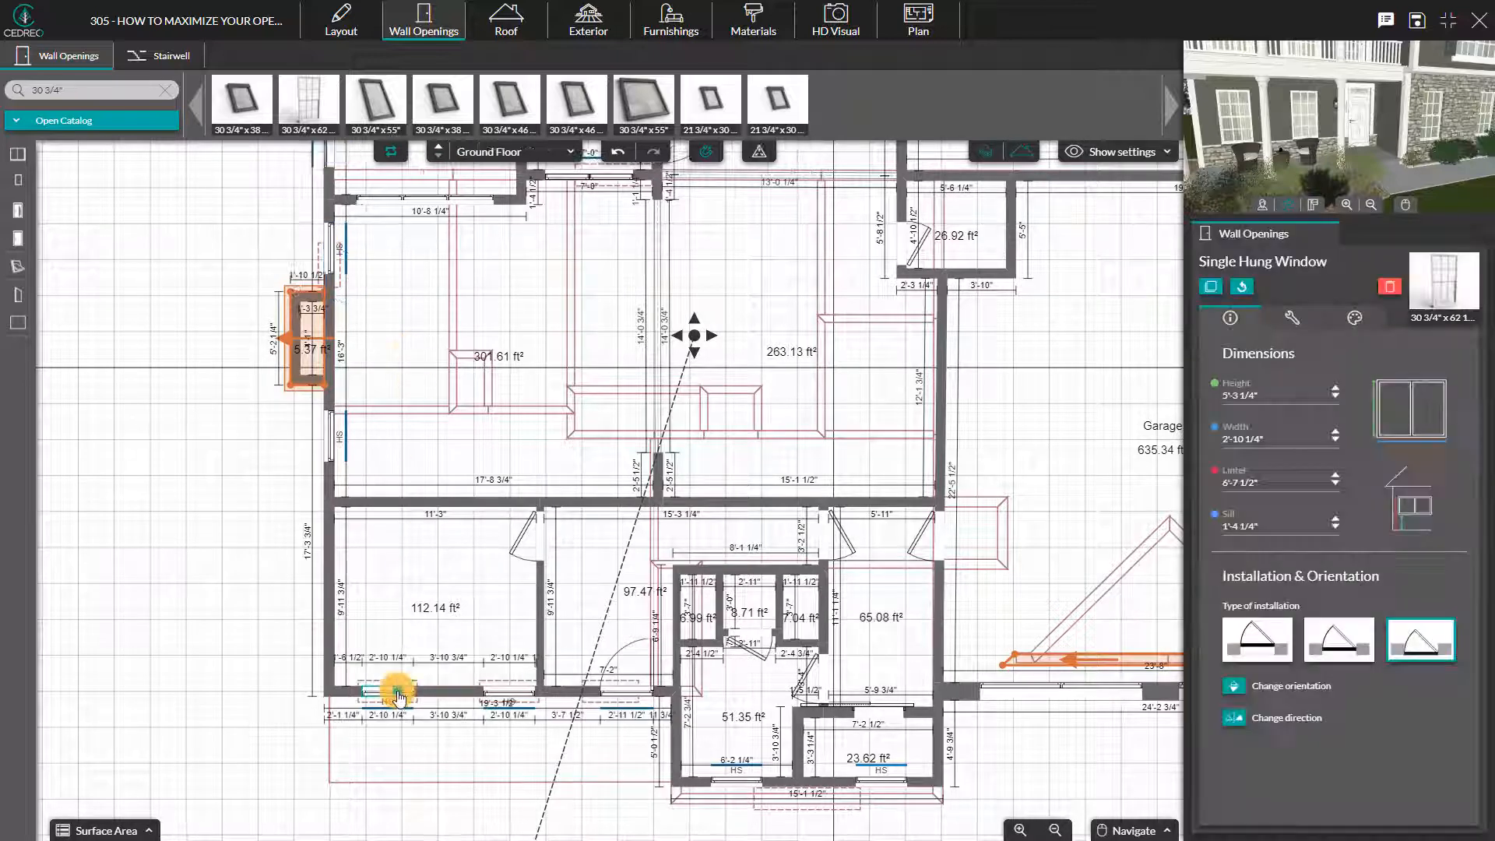
- Turn off the window sill and give the outside frame RAL 7035 Bright Light Gray
left_click(1292, 319)
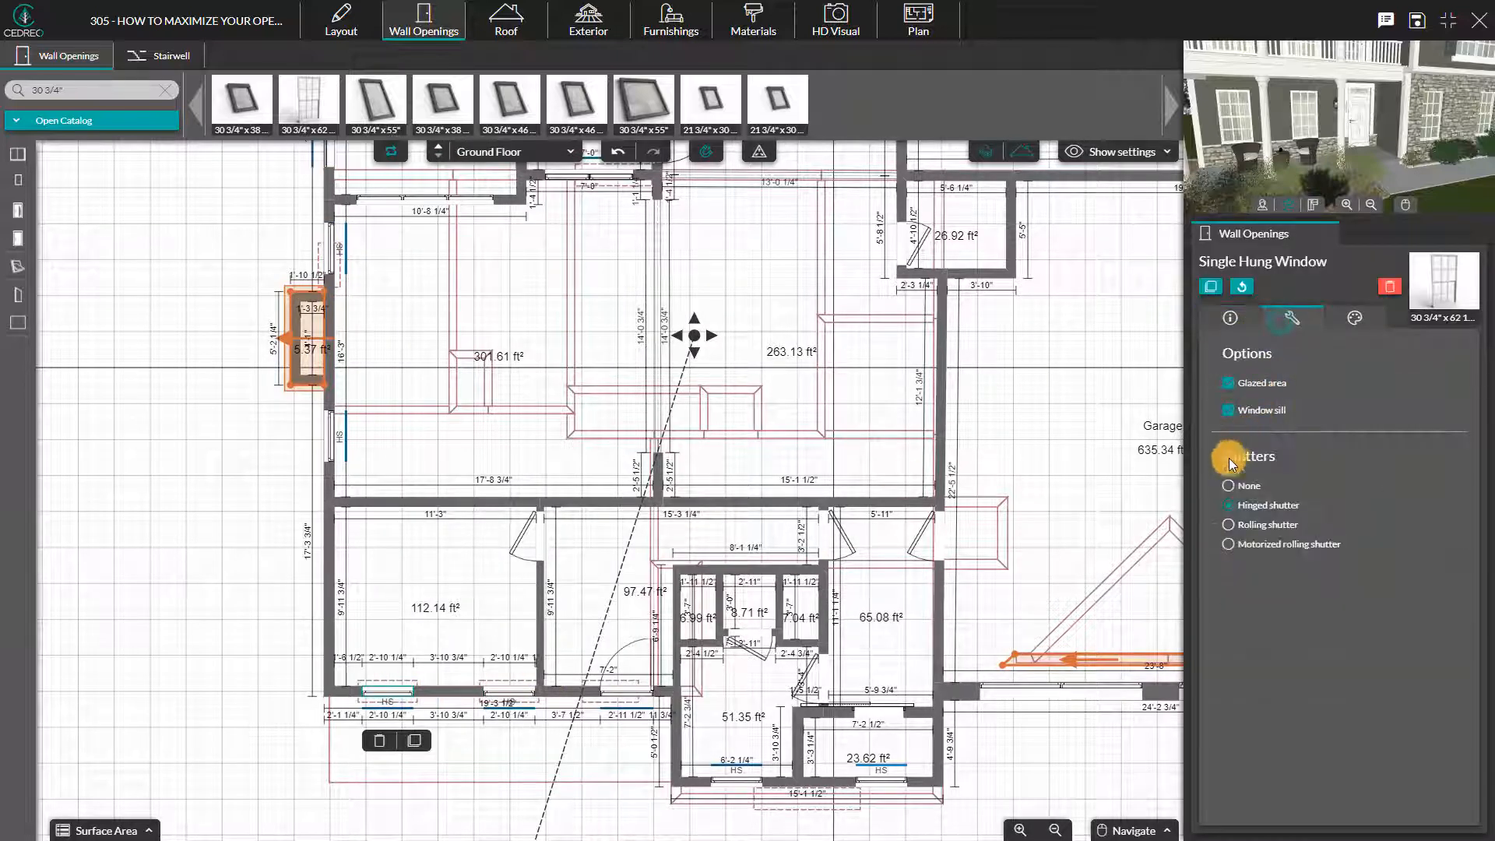
left_click(1228, 411)
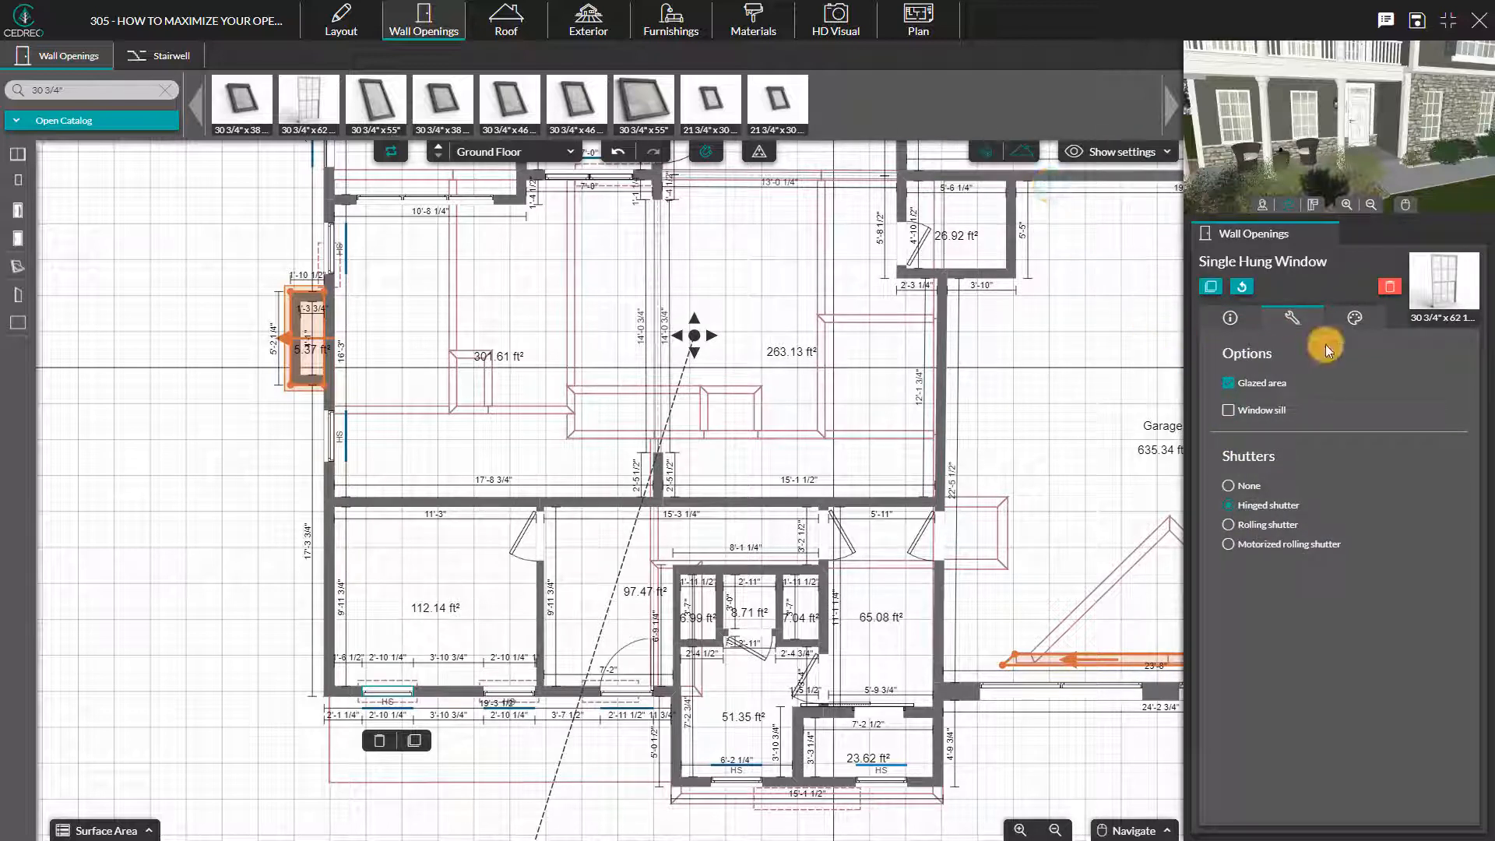
left_click(1354, 318)
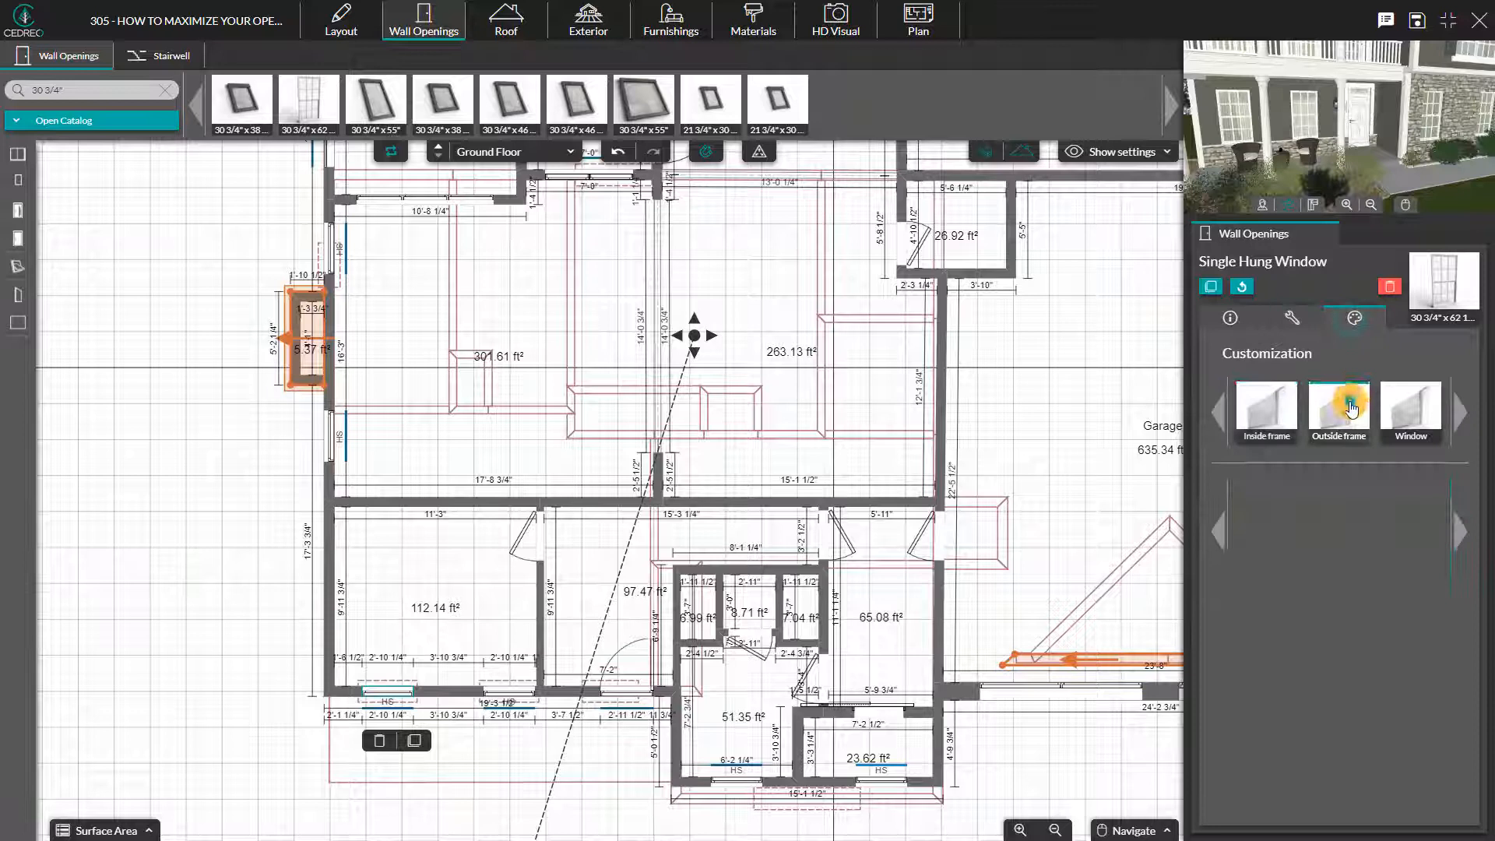
left_click(1338, 403)
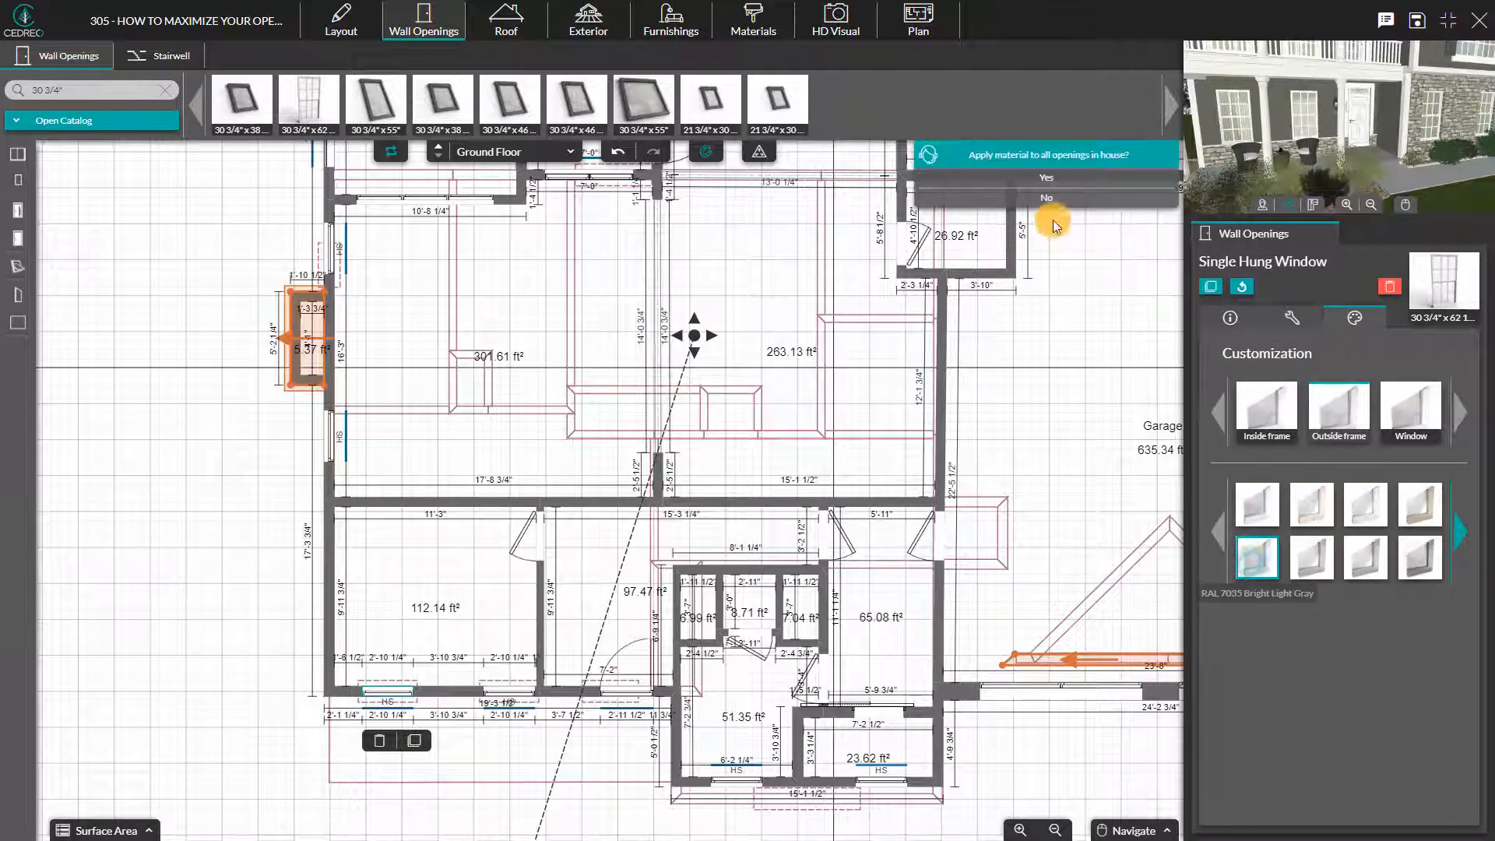
left_click(1046, 197)
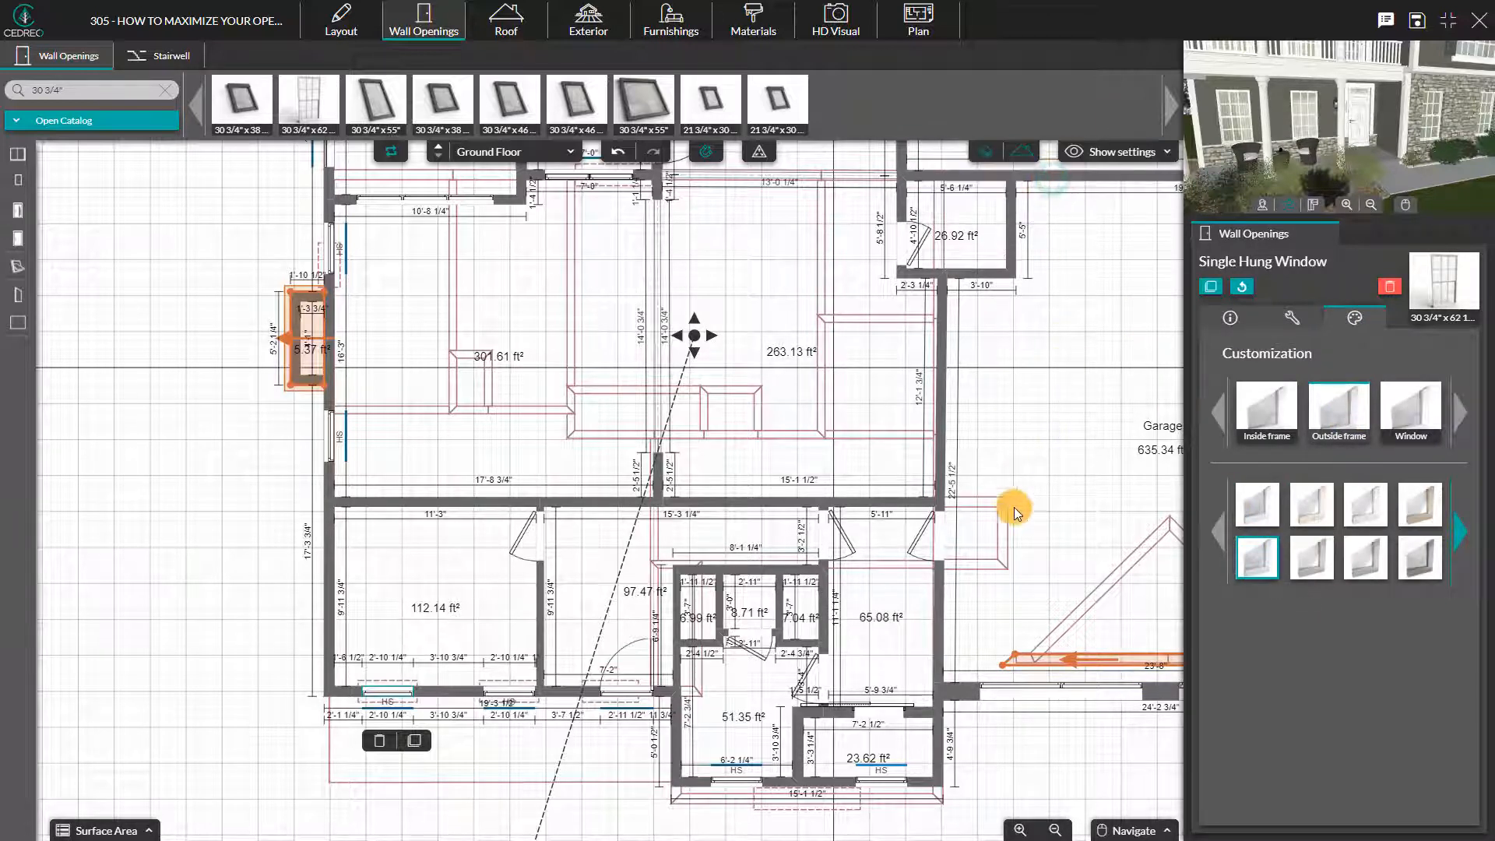